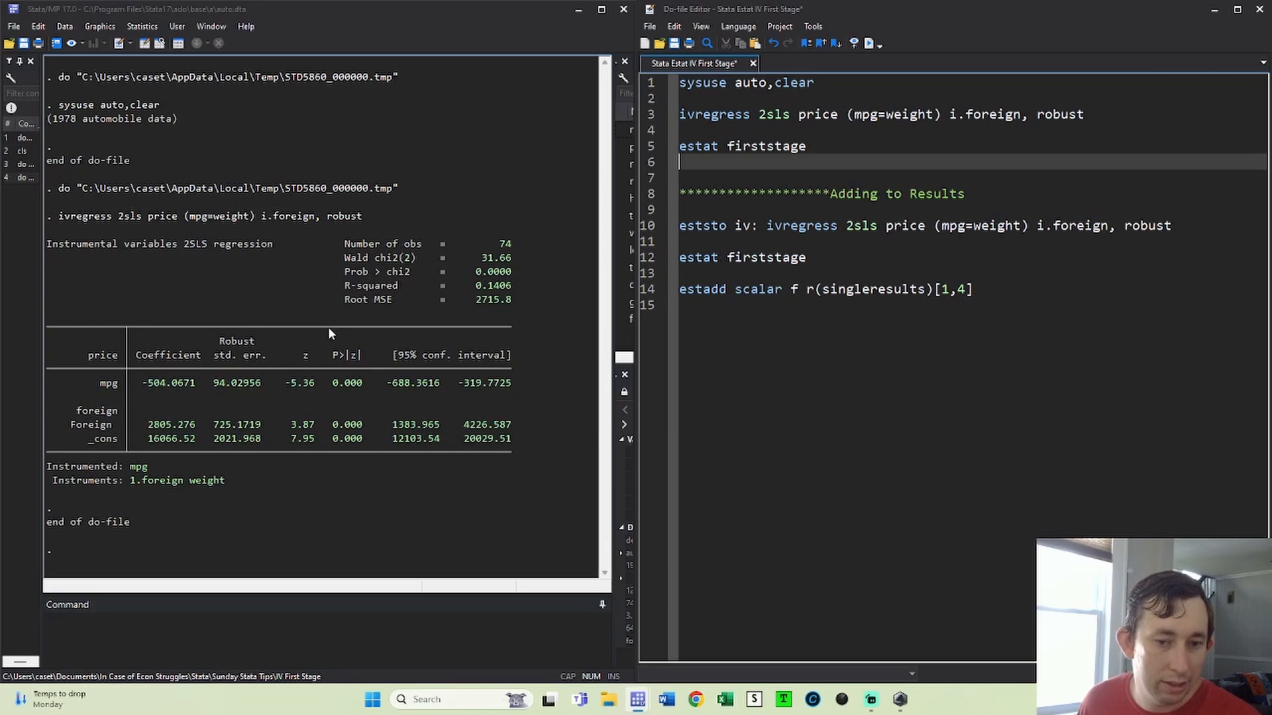
mouse_move(446, 269)
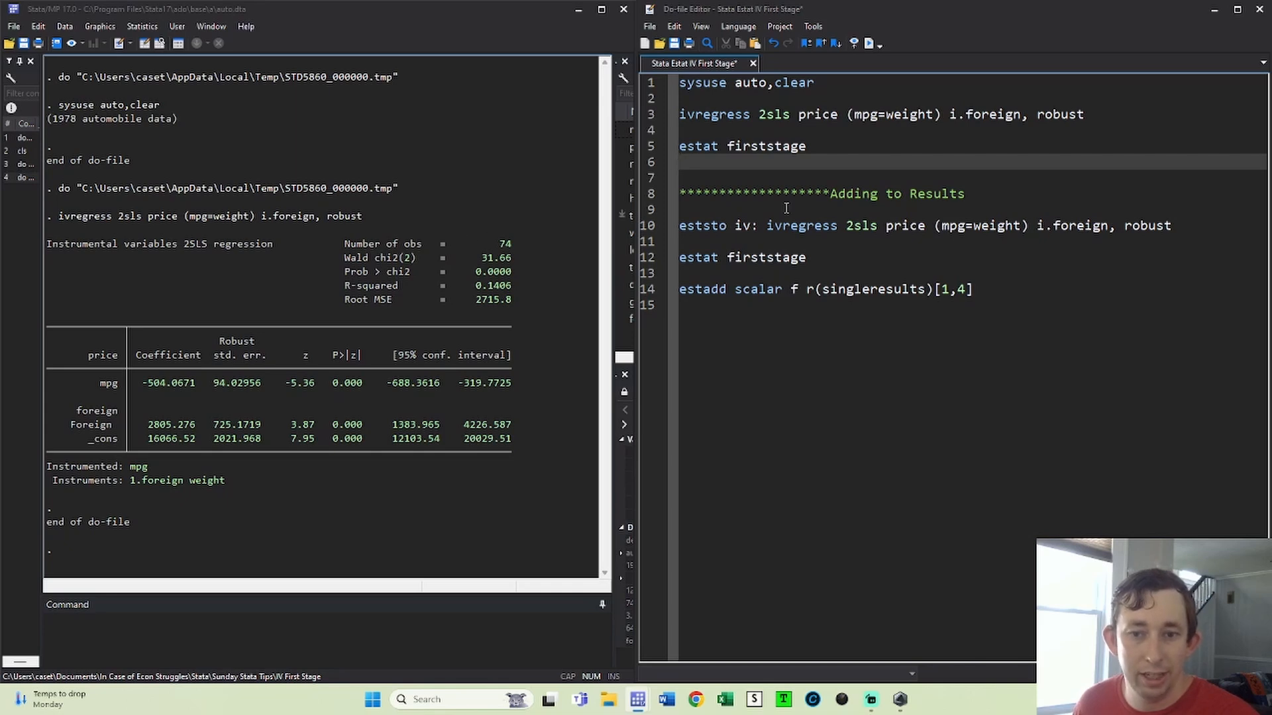
Run estat firststage and pick out the robust F(1,71) statistic of 145.474 for mpg
click(681, 162)
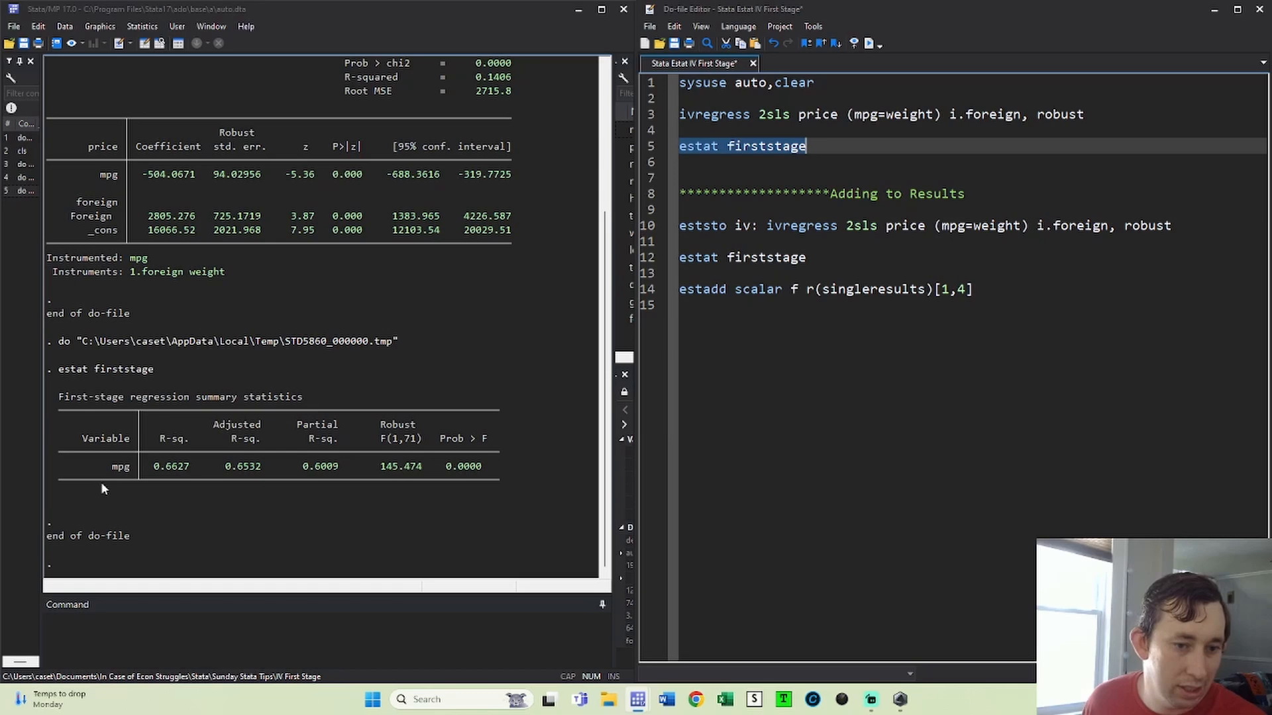
mouse_move(286, 436)
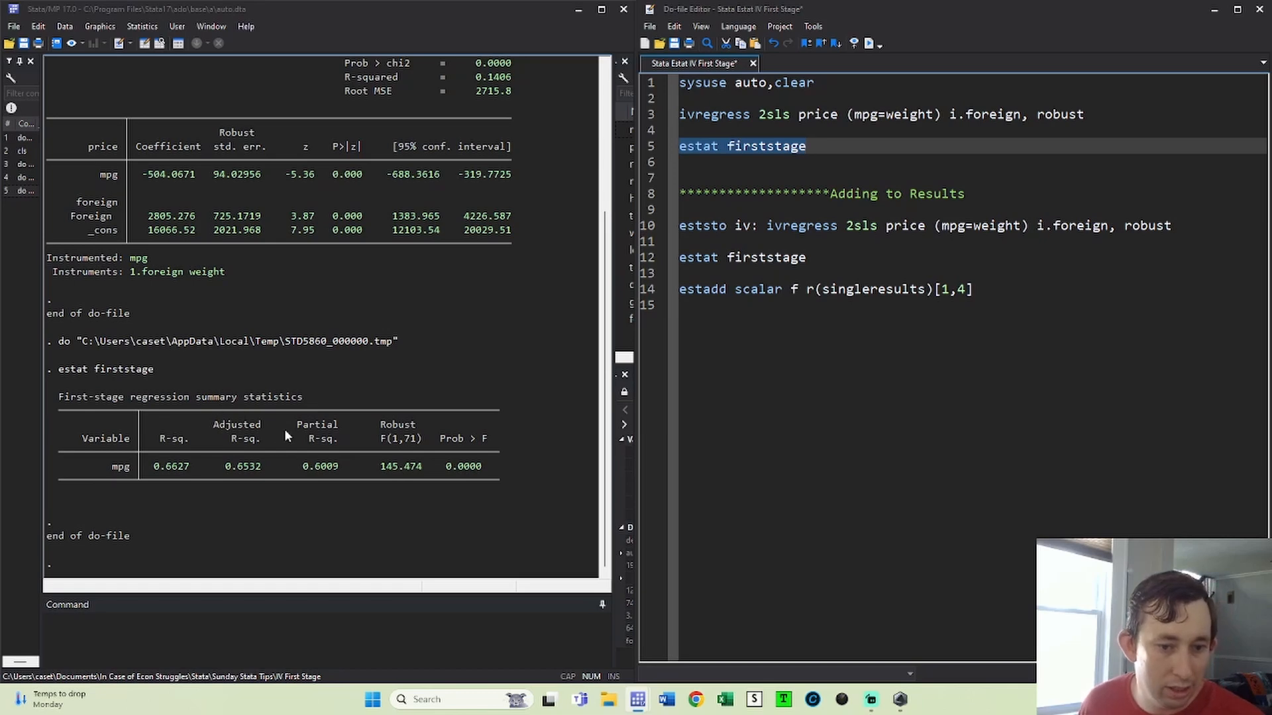
double_click(241, 466)
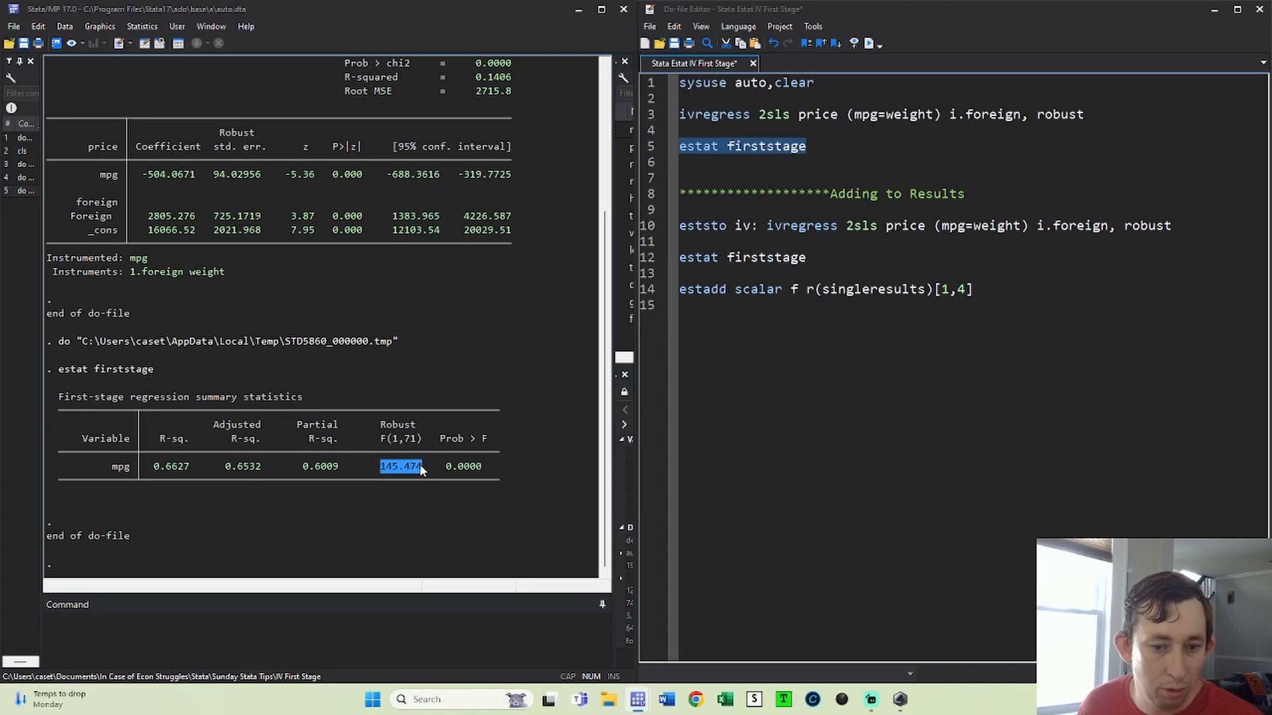
mouse_move(467, 302)
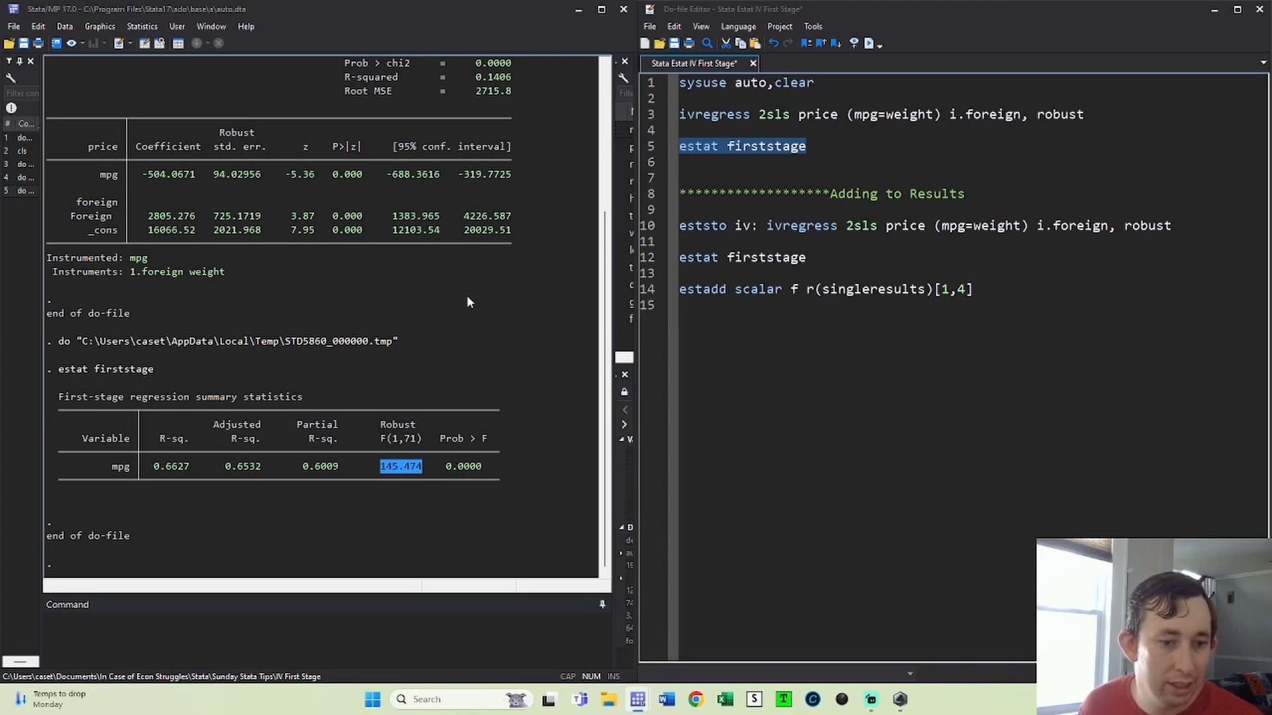
mouse_move(417, 418)
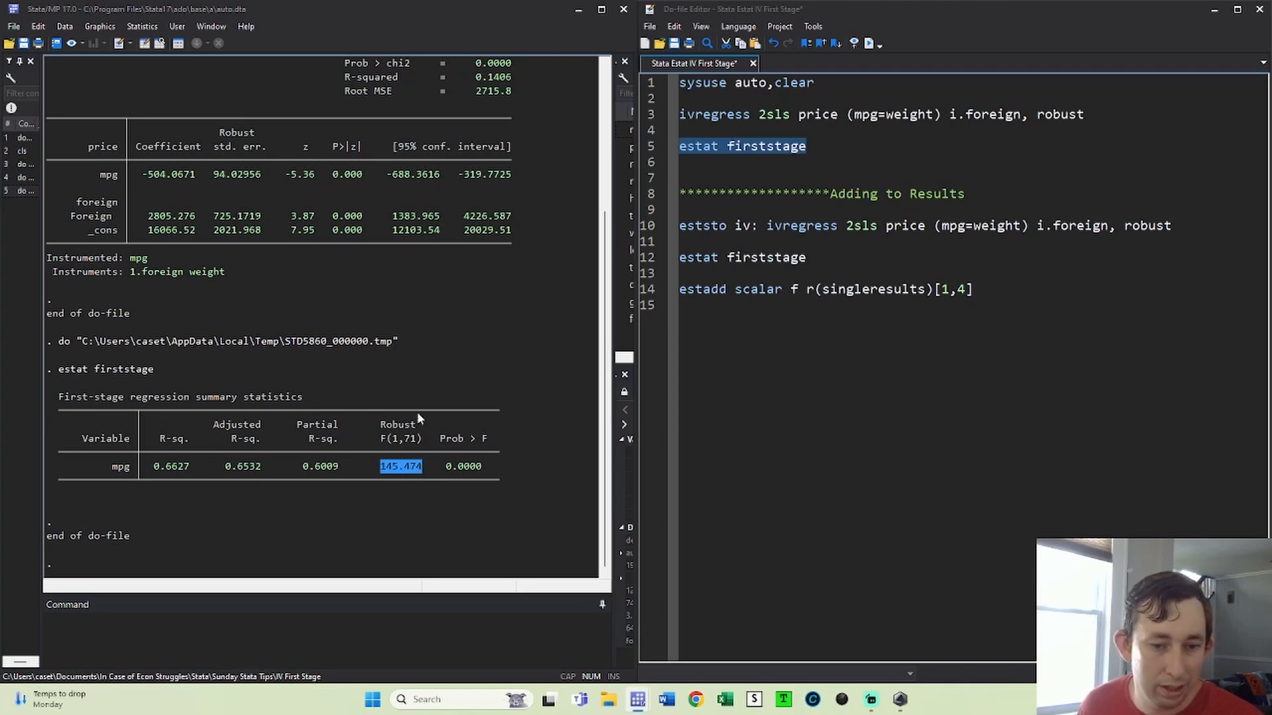
mouse_move(409, 417)
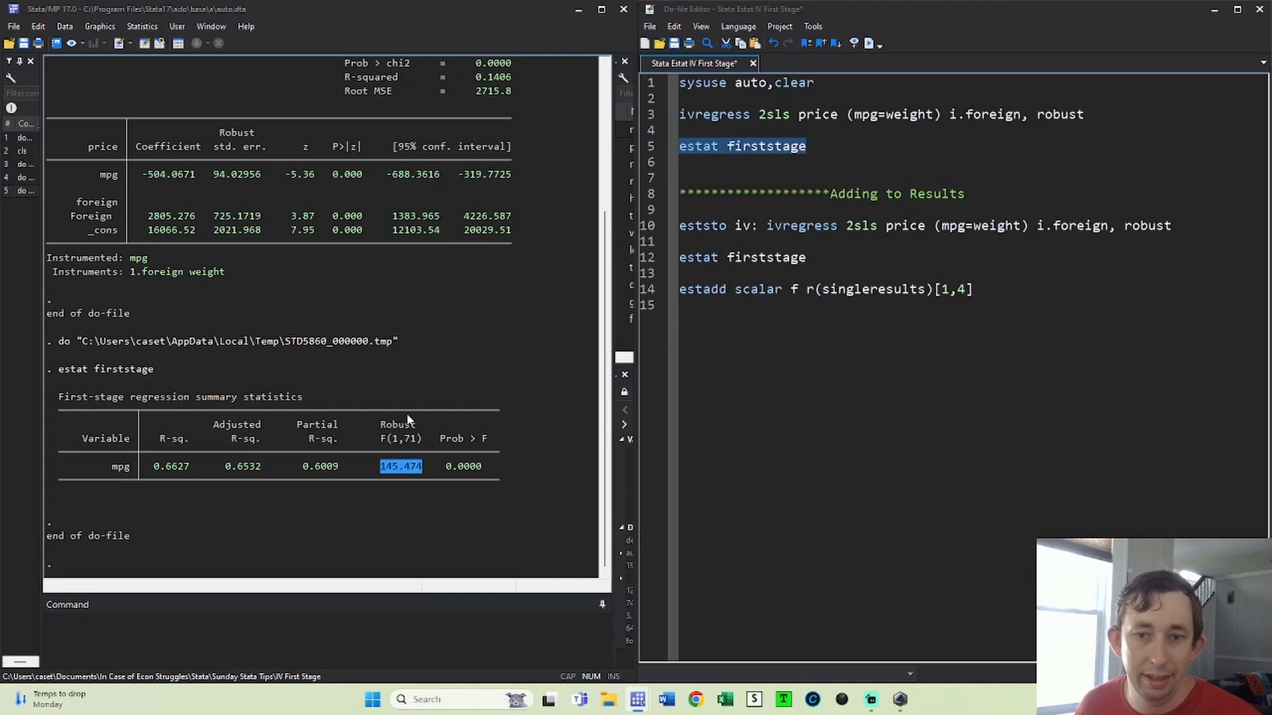
click(804, 145)
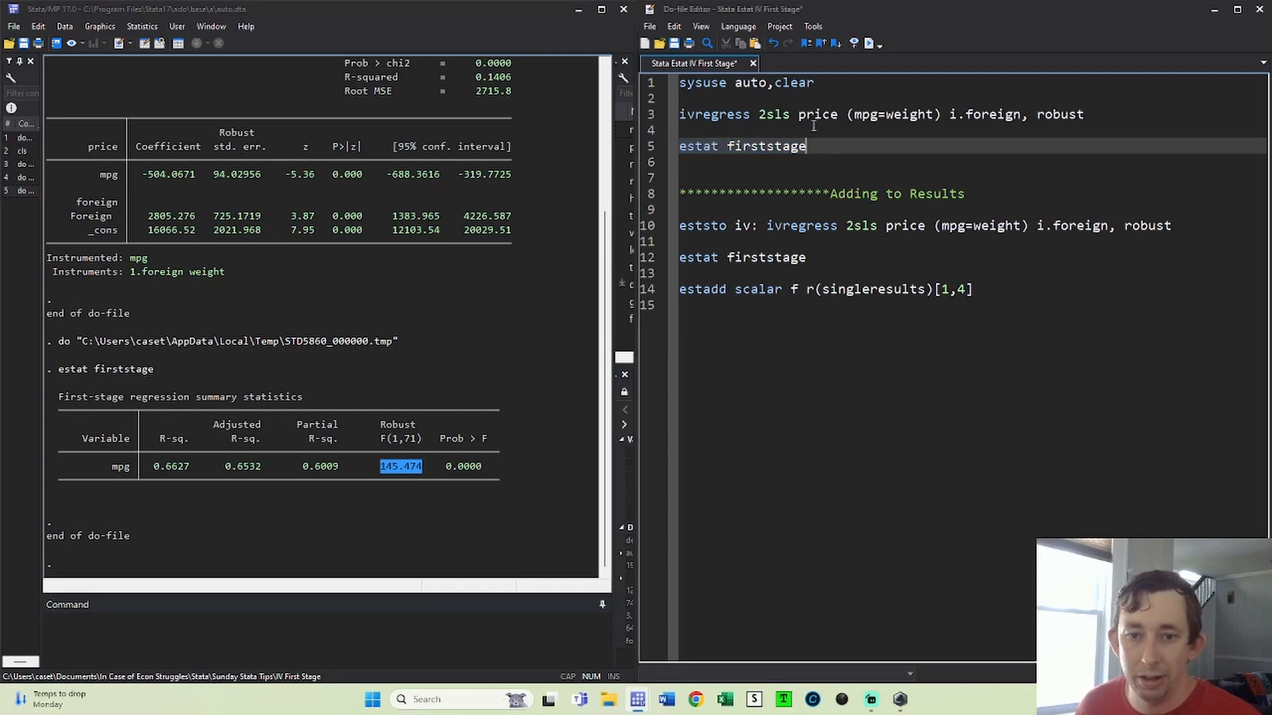
mouse_move(826, 145)
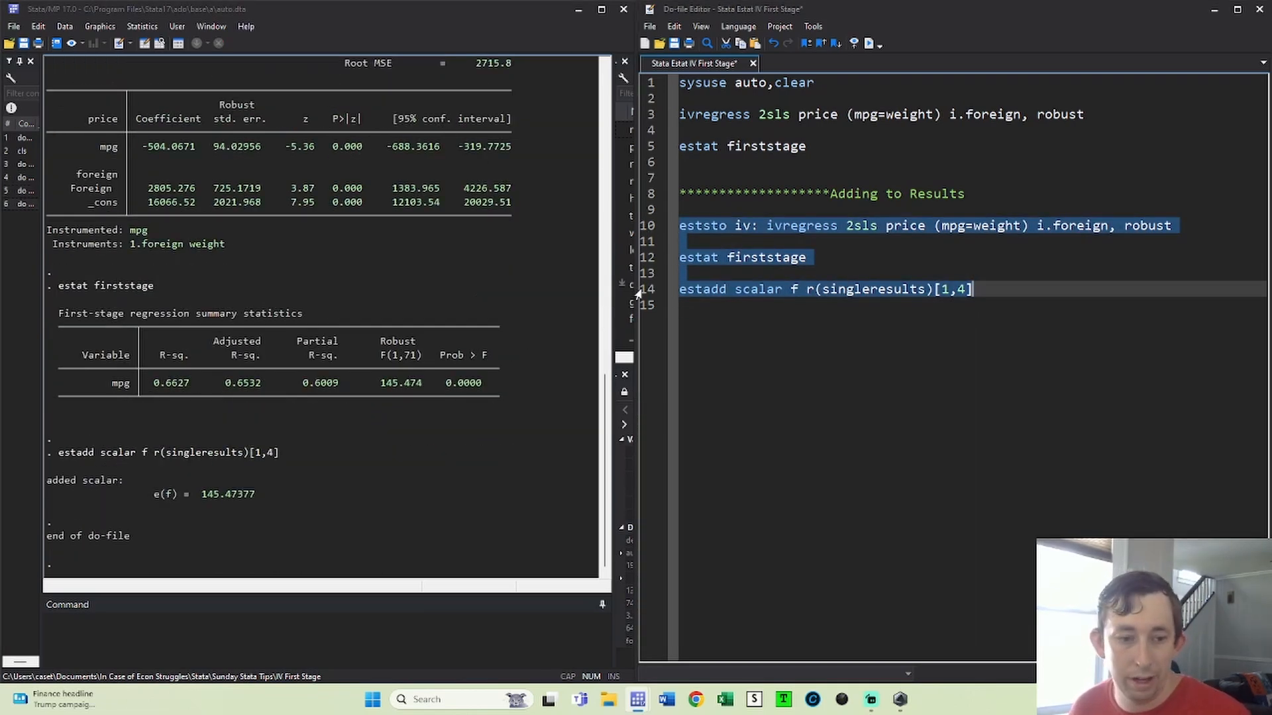
double_click(204, 494)
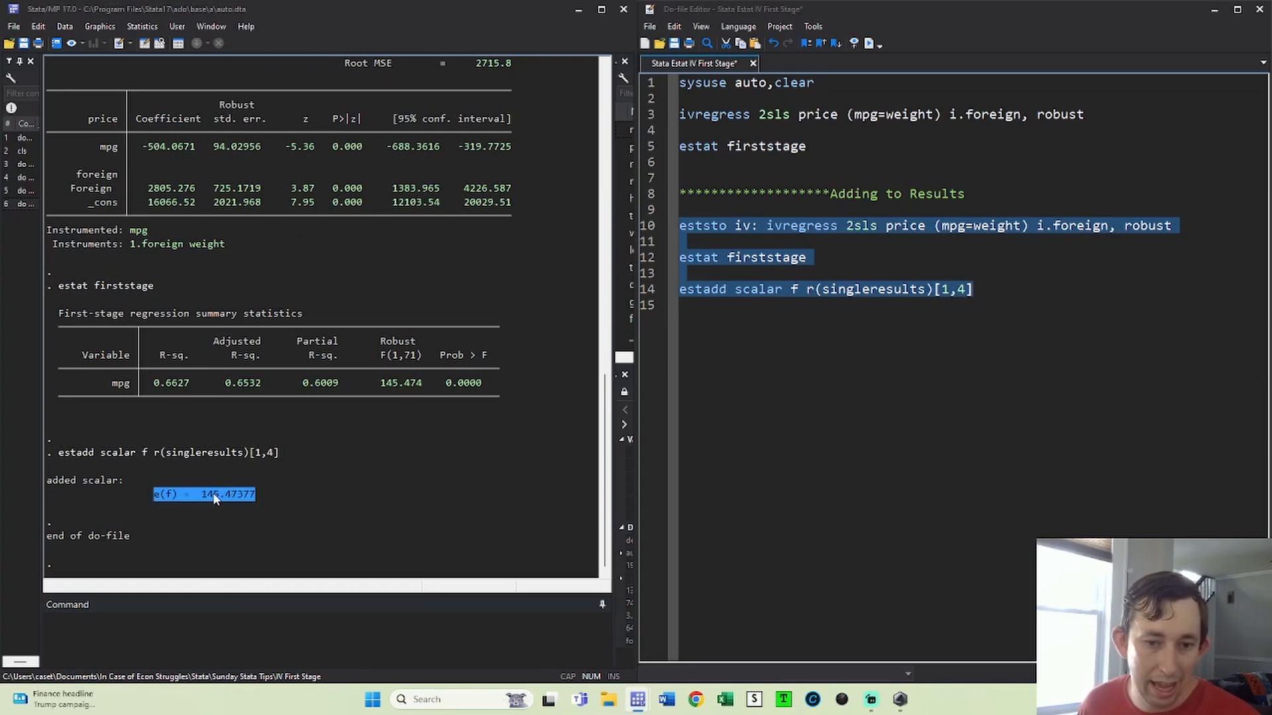
mouse_move(275, 447)
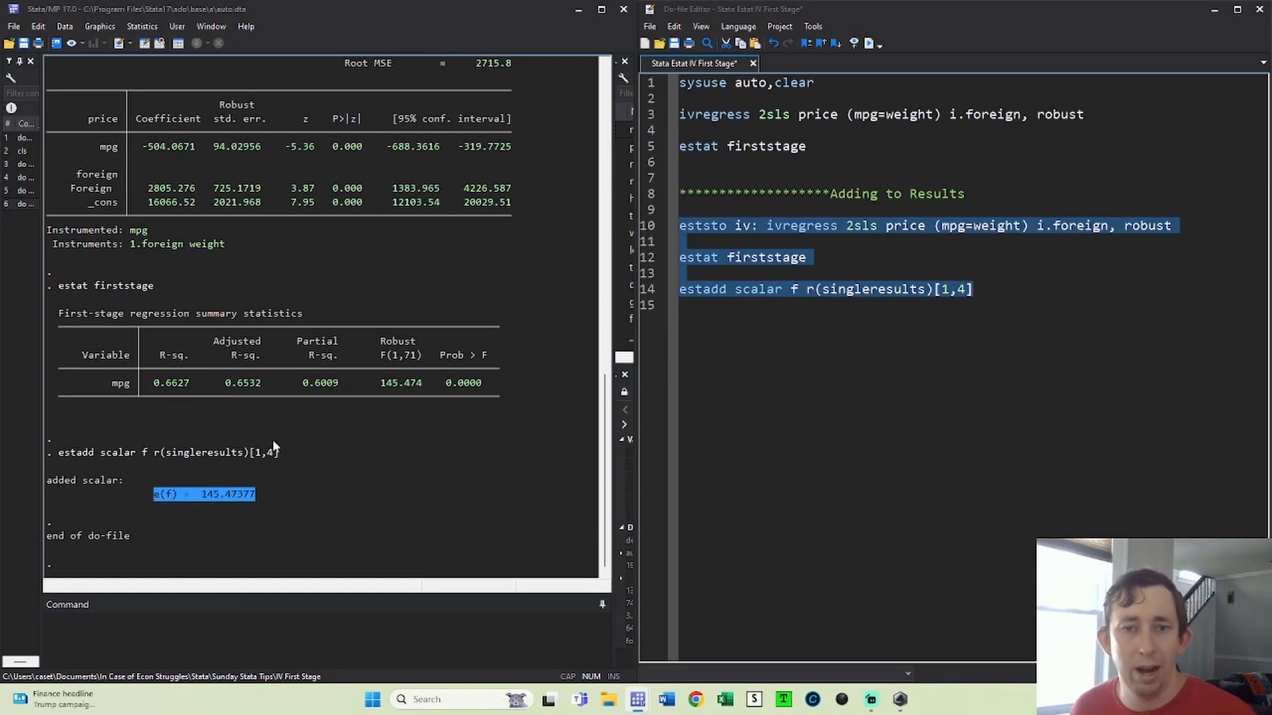
mouse_move(337, 428)
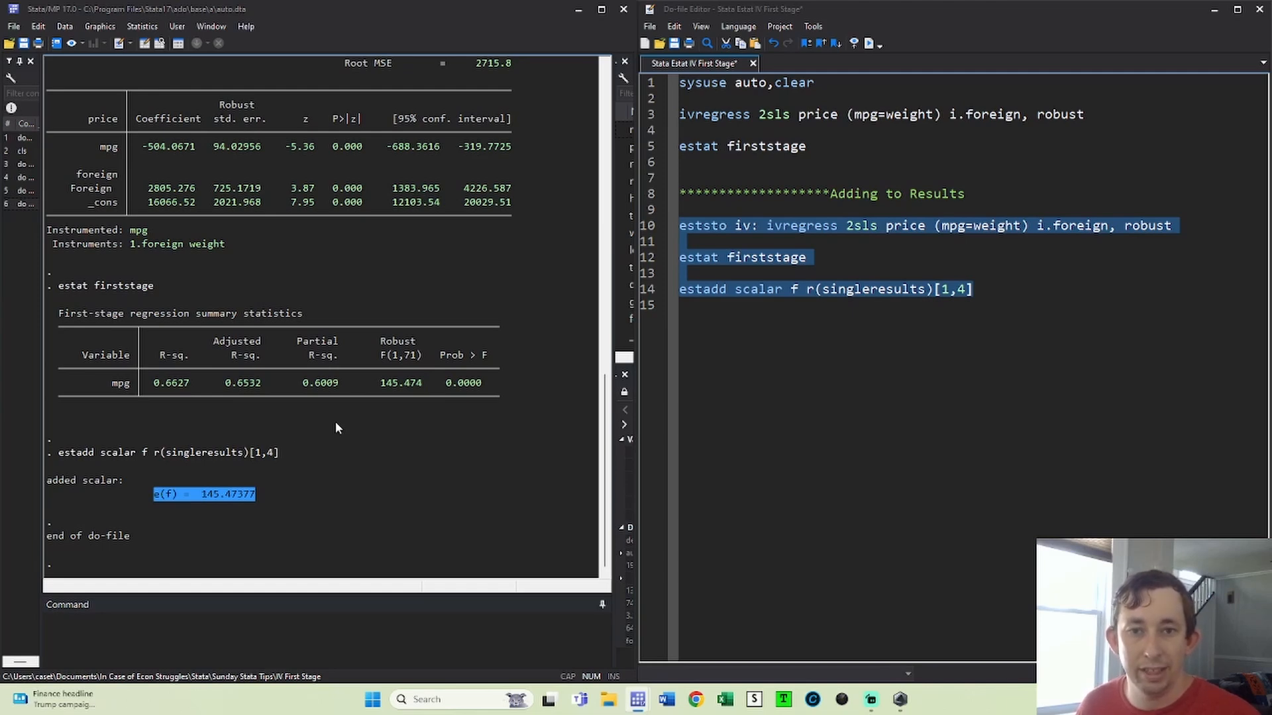
mouse_move(369, 407)
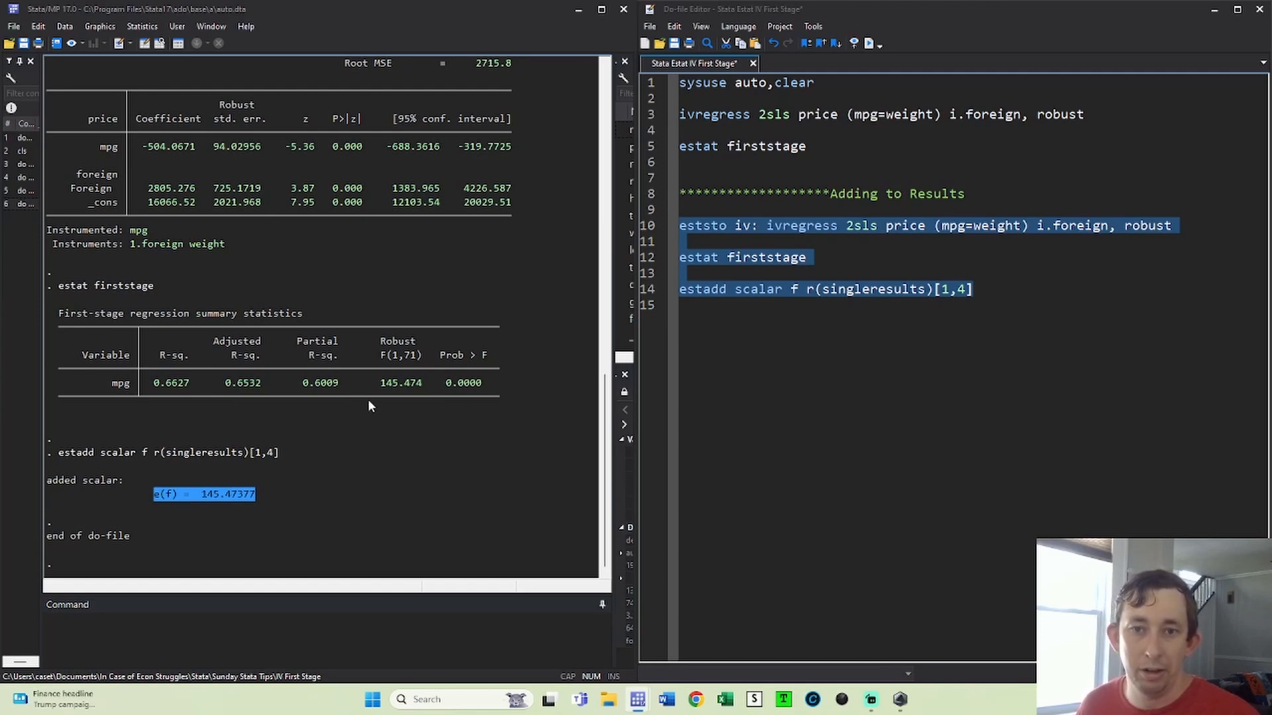